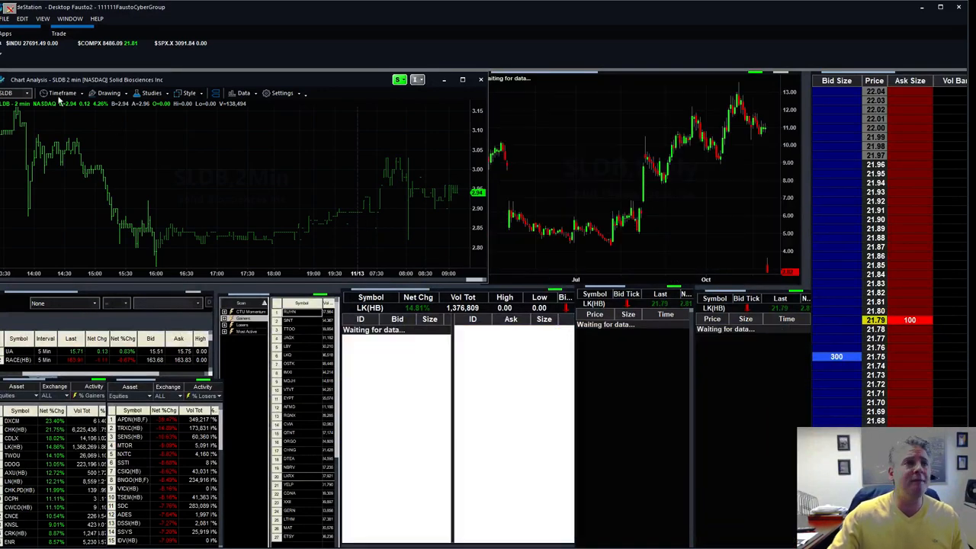
Step: Switch the SLDB intraday chart to 4-minute bars from the Timeframes list
left_click(63, 93)
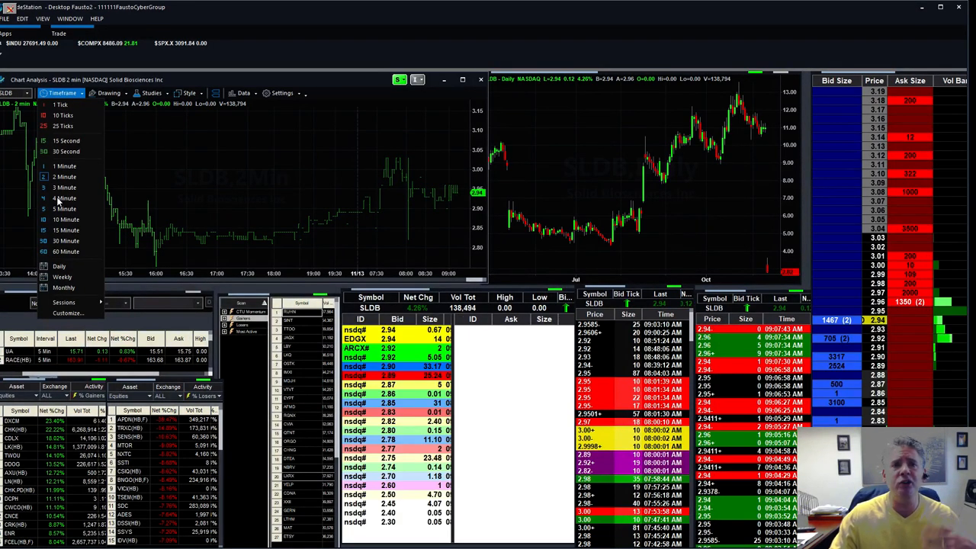
left_click(64, 199)
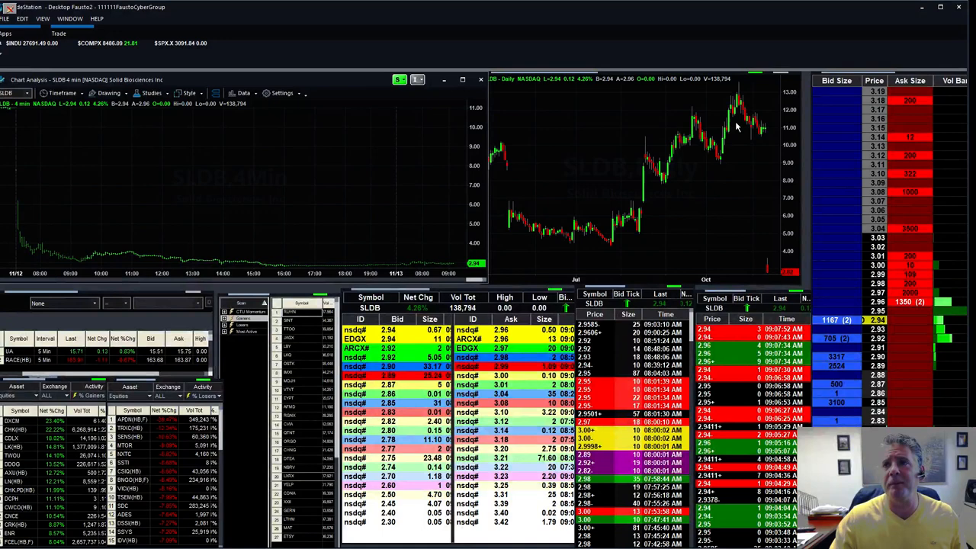
mouse_move(747, 265)
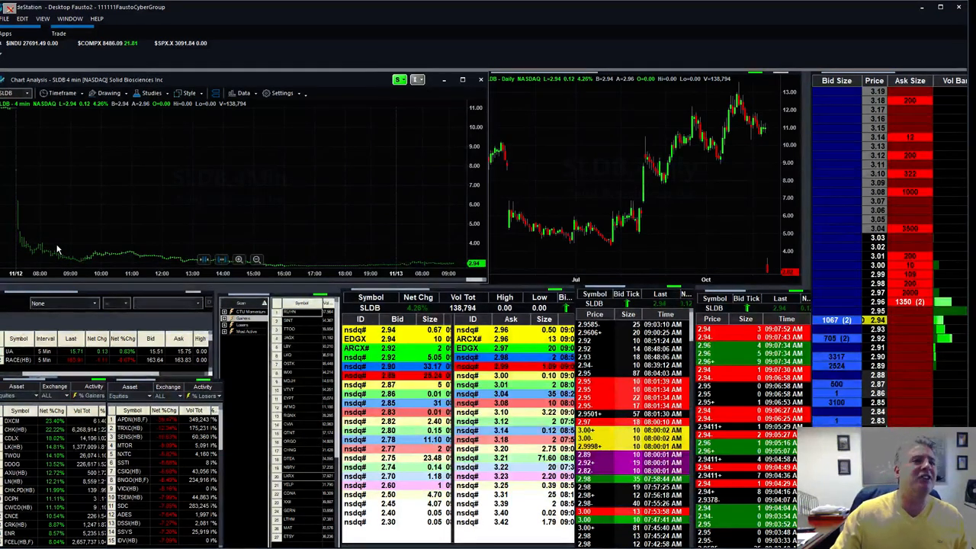
mouse_move(84, 266)
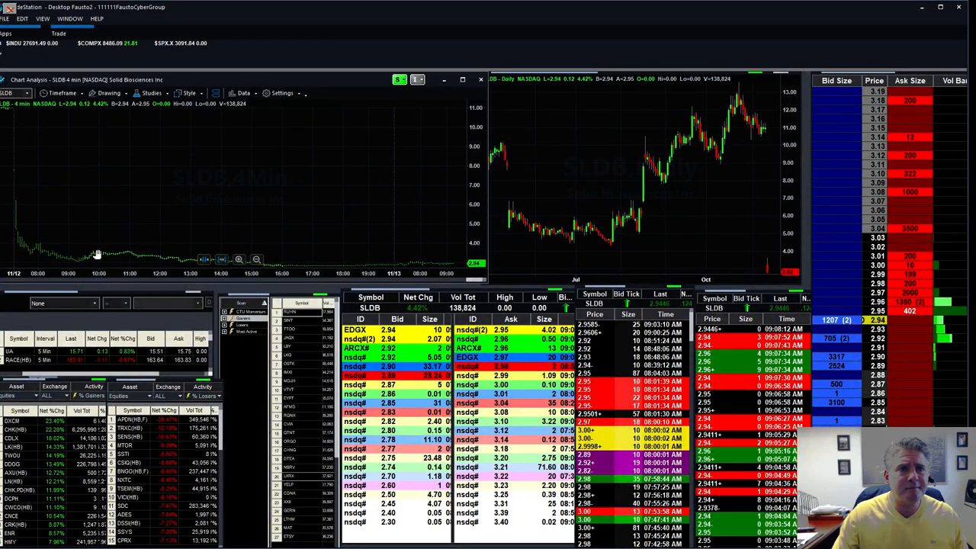
mouse_move(341, 210)
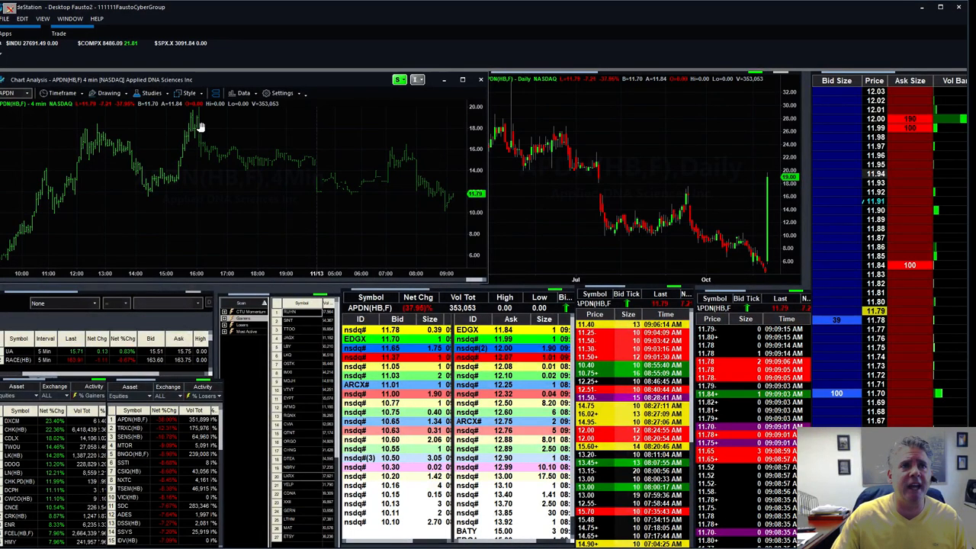
mouse_move(214, 196)
type("amrn")
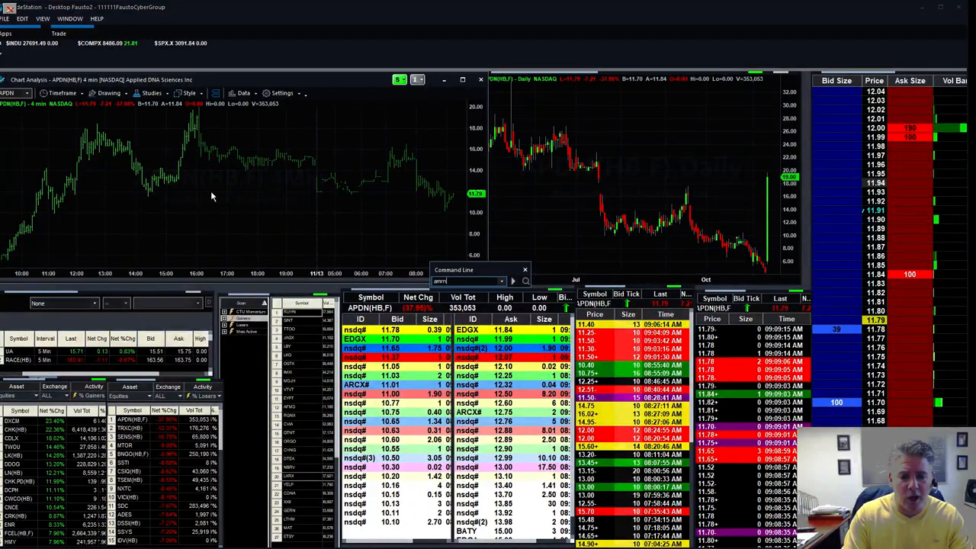
key("Return")
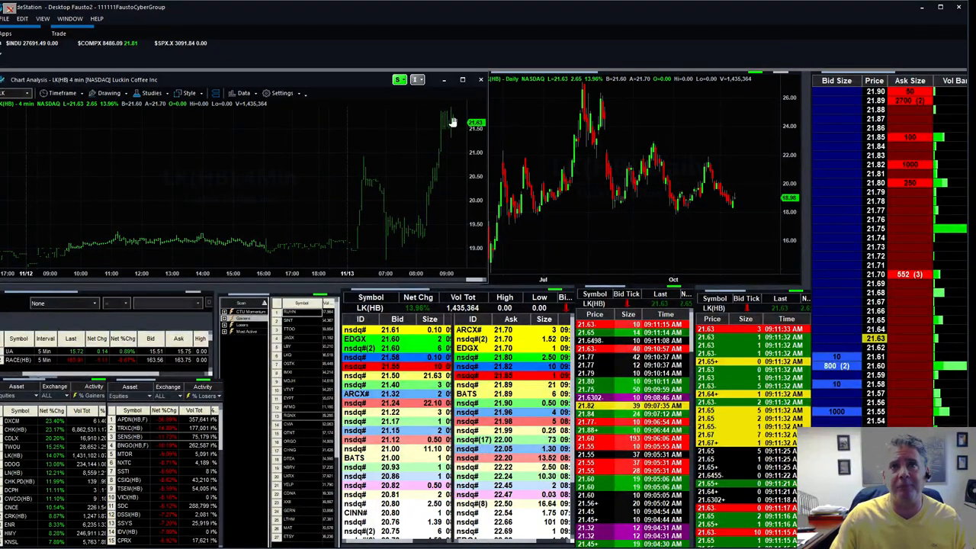
Step: Switch the LK intraday chart to 1-minute bars from the Timeframes list
left_click(63, 93)
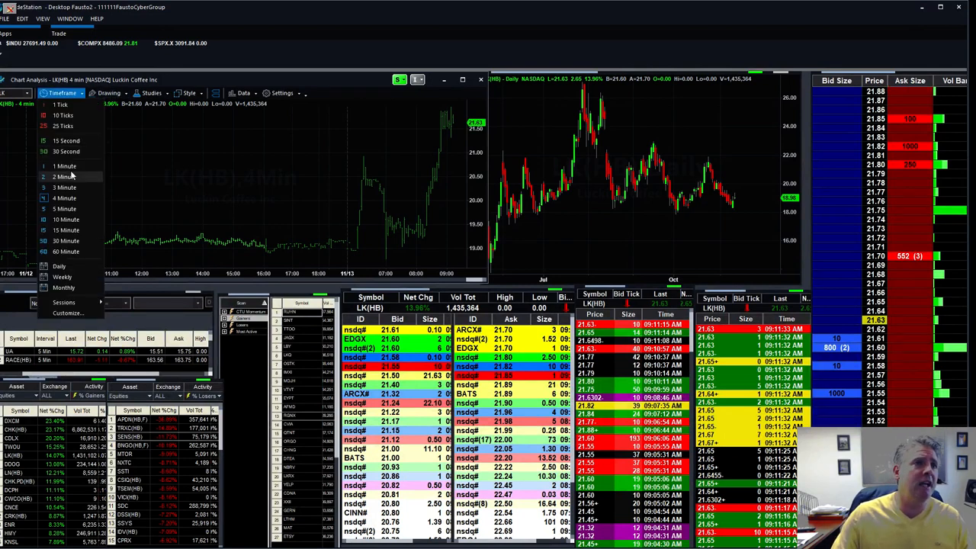
left_click(64, 166)
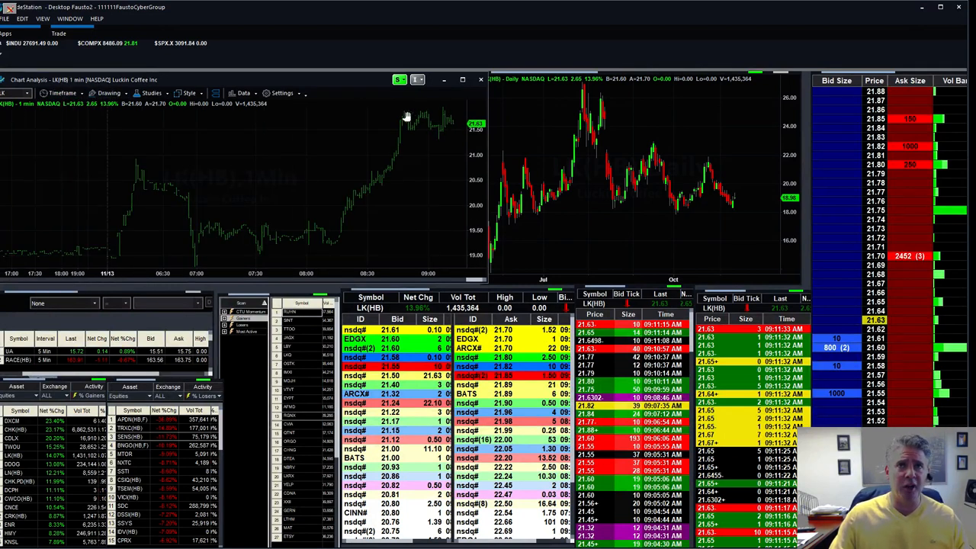